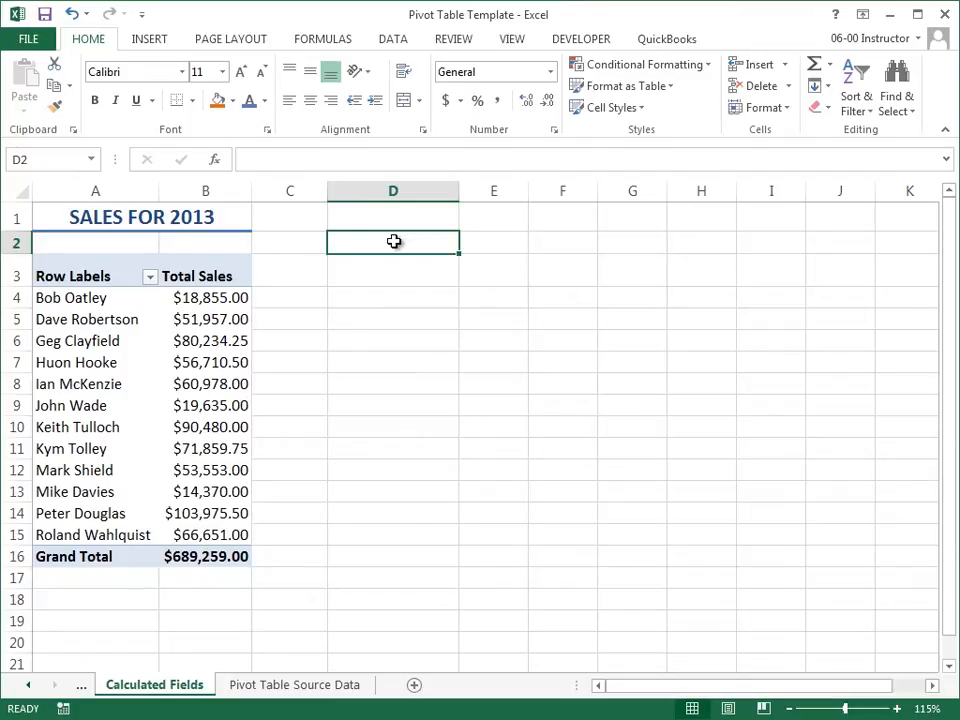
- Select a cell in the SALES FOR 2013 pivot table and show its ANALYZE tools
{"action": "left_click", "coordinate": [71, 297]}
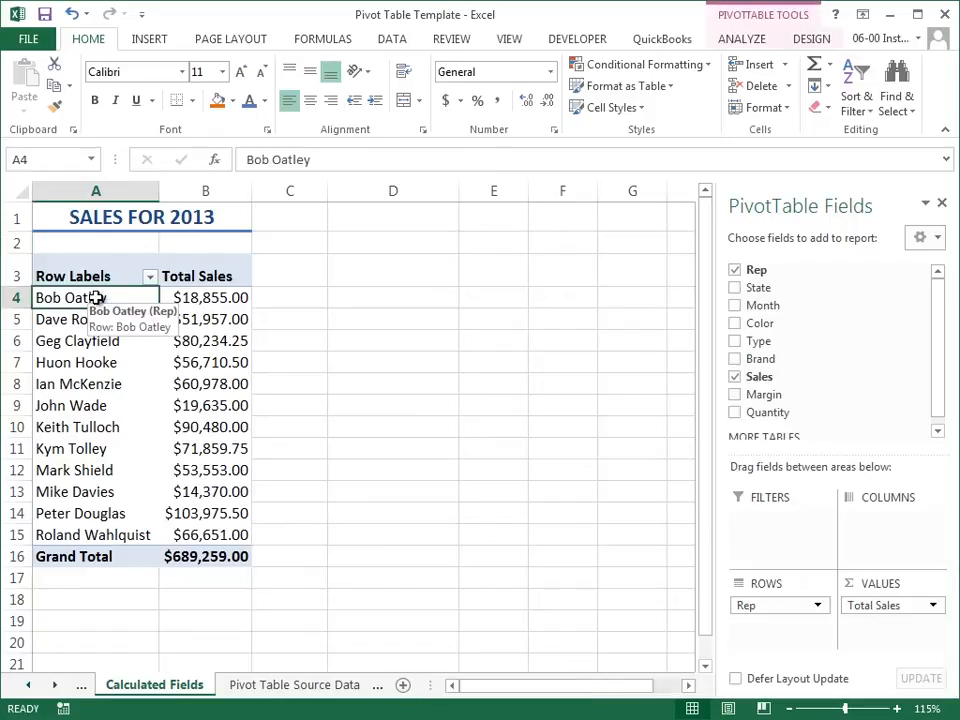
{"action": "mouse_move", "coordinate": [731, 143]}
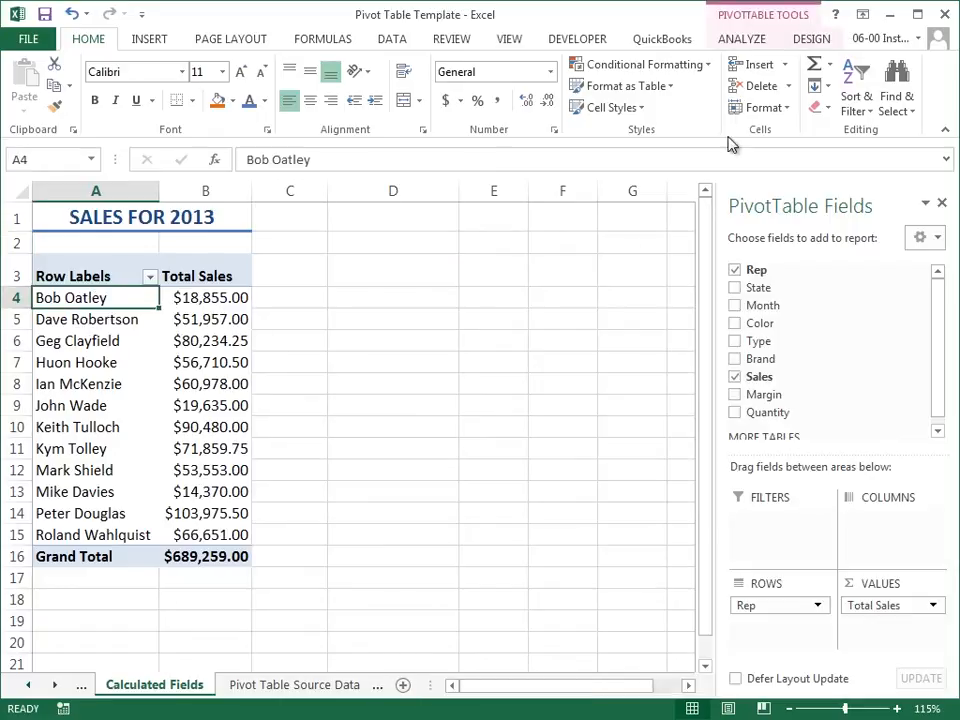
{"action": "left_click", "coordinate": [741, 38]}
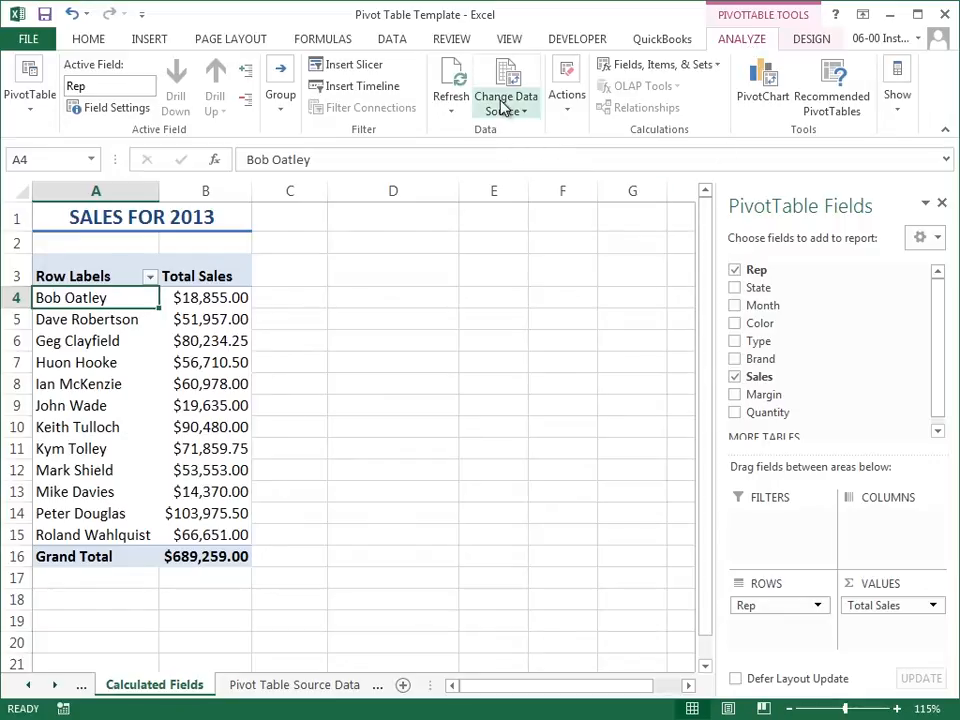
{"action": "mouse_move", "coordinate": [503, 103]}
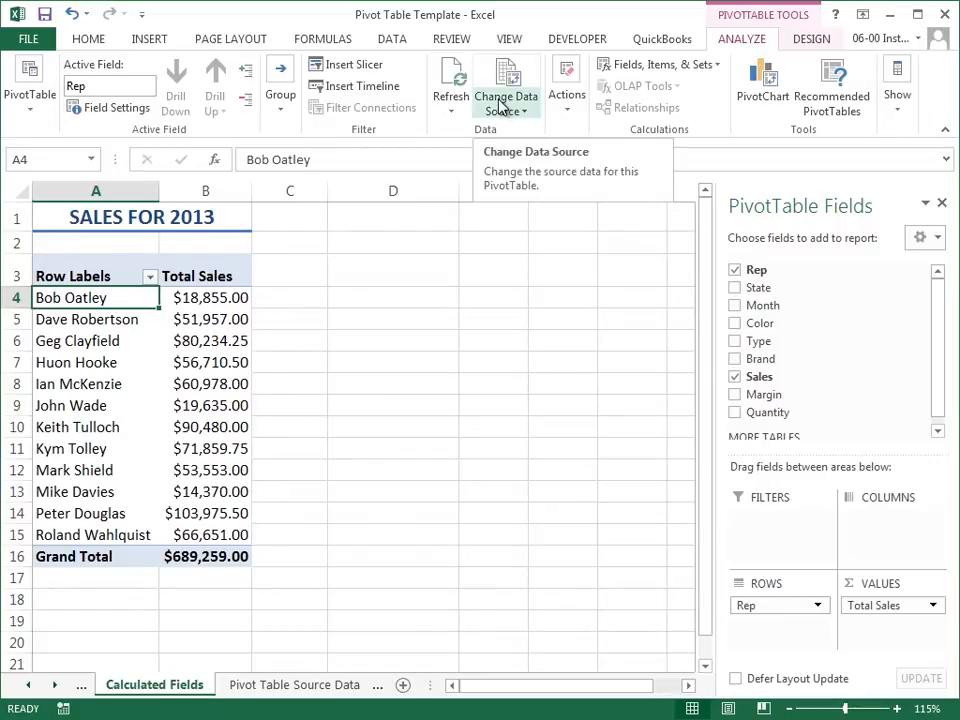
{"action": "mouse_move", "coordinate": [500, 140]}
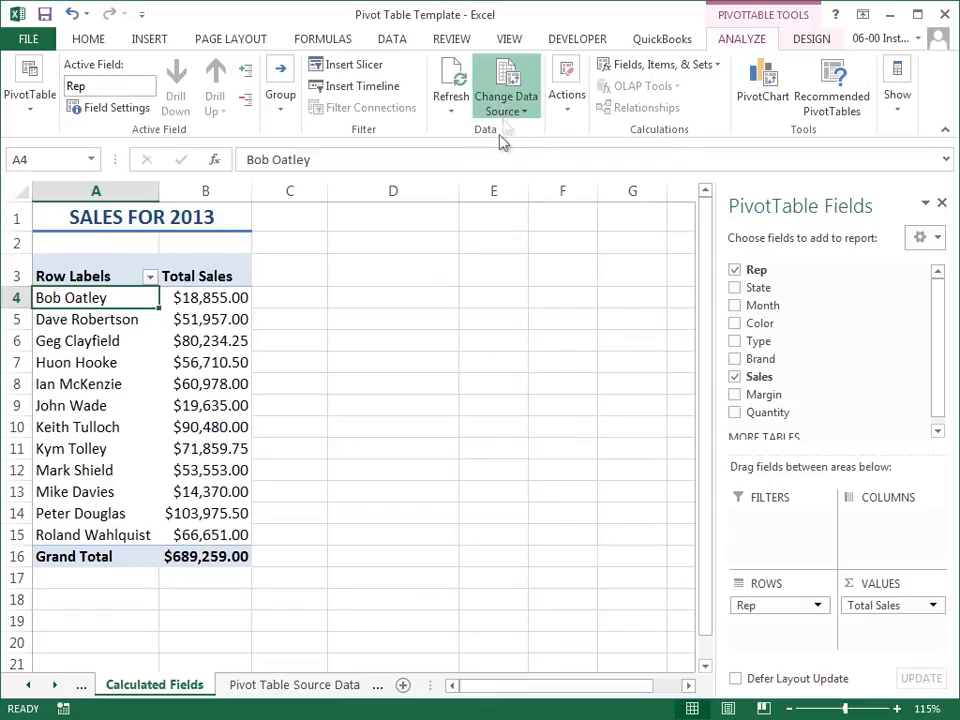
{"action": "left_click", "coordinate": [493, 85]}
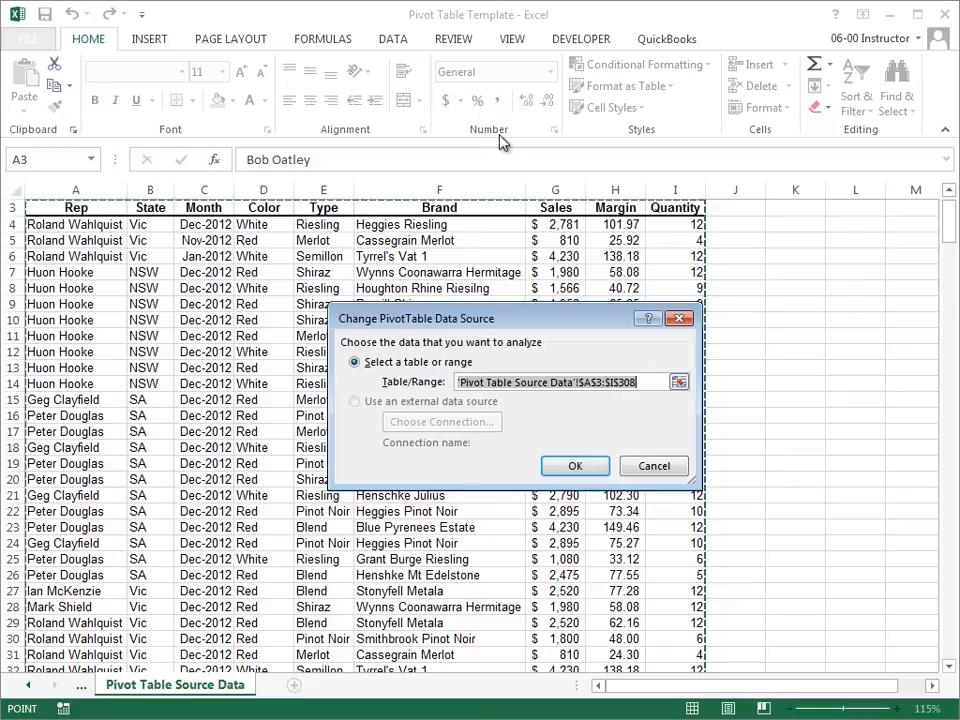
{"action": "mouse_move", "coordinate": [540, 413]}
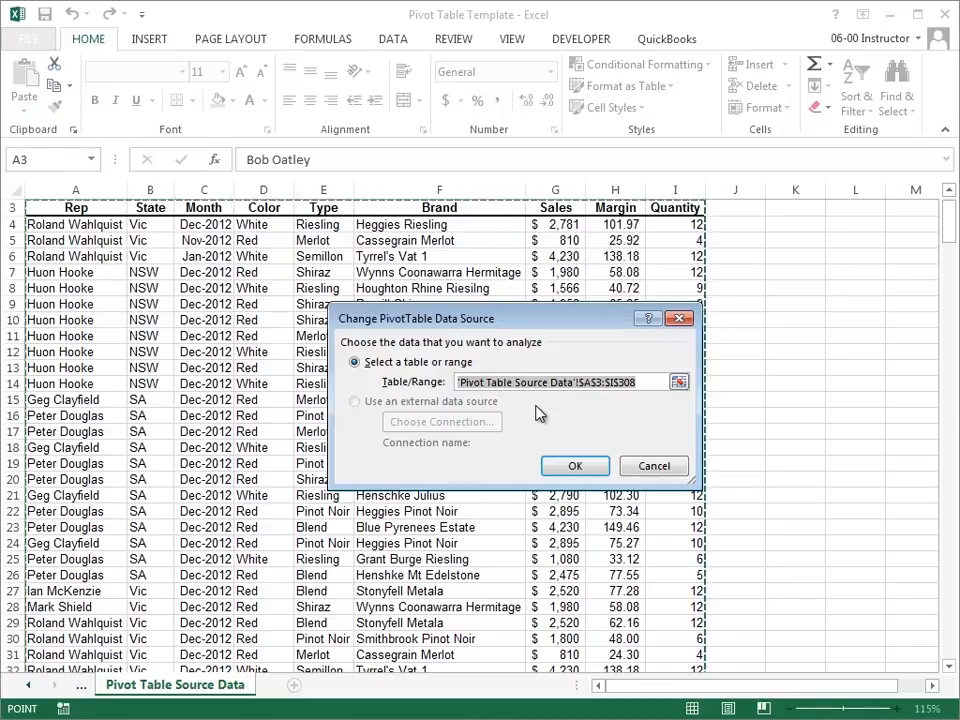
{"action": "left_click", "coordinate": [565, 382]}
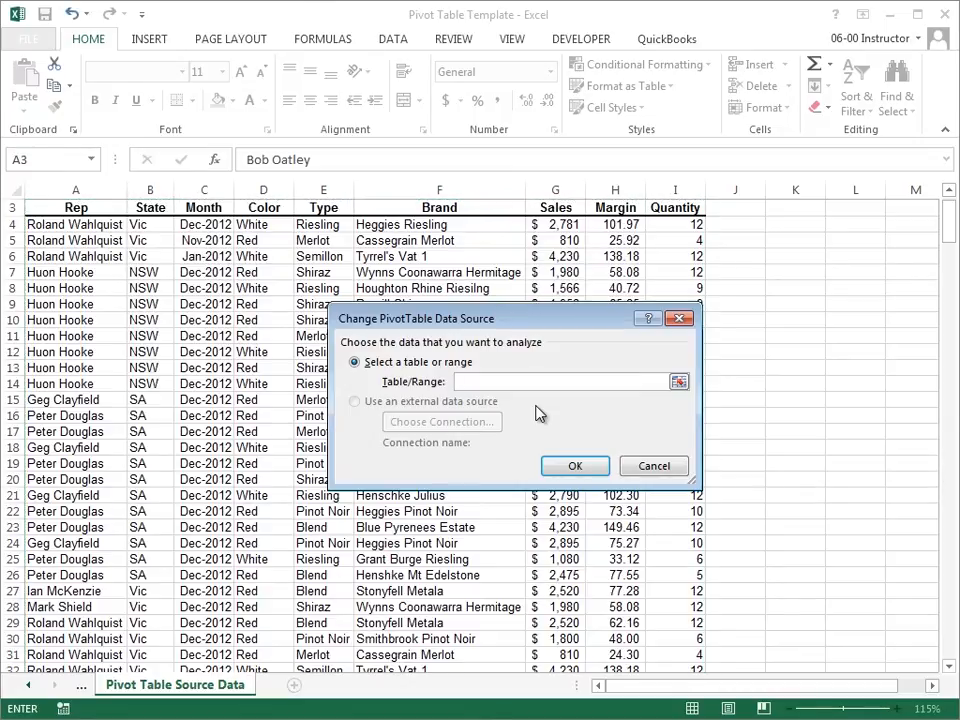
{"action": "left_click", "coordinate": [575, 466]}
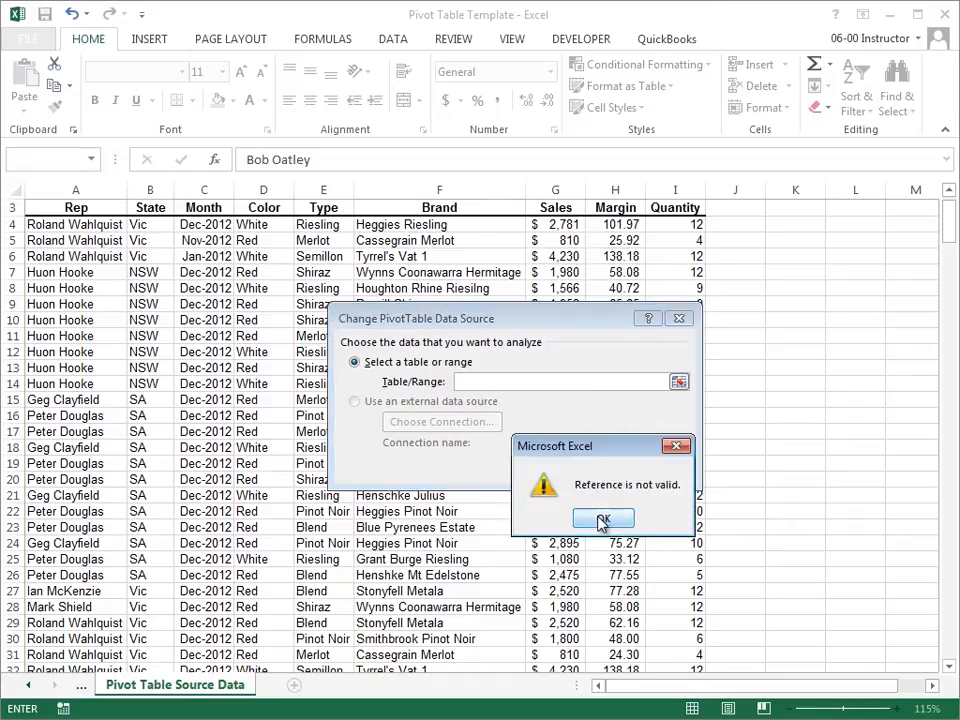
{"action": "left_click", "coordinate": [602, 519]}
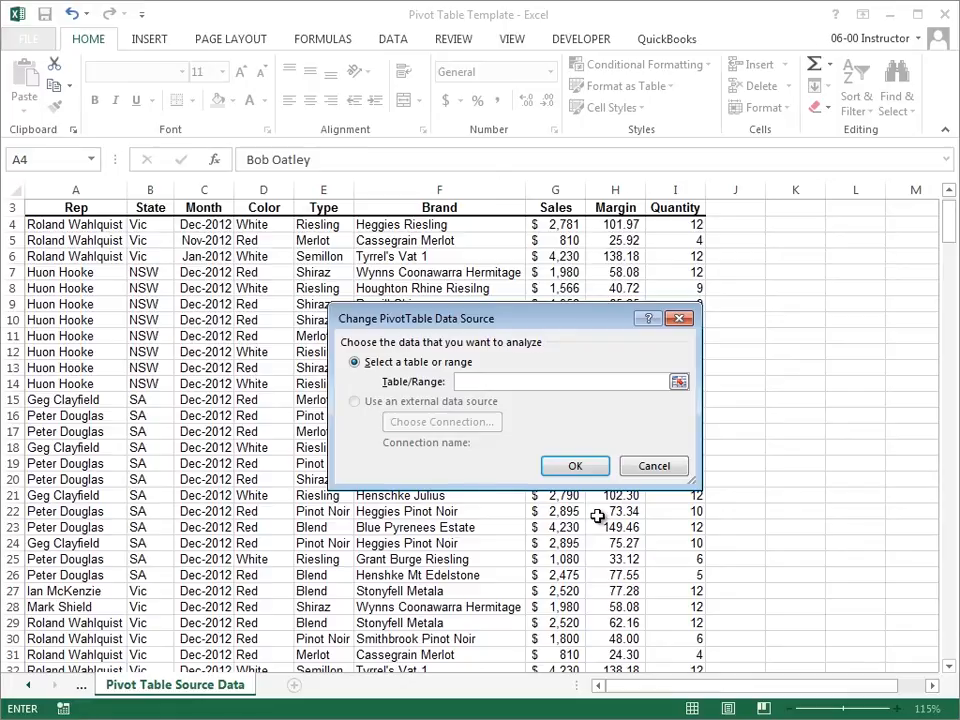
{"action": "left_click", "coordinate": [575, 465]}
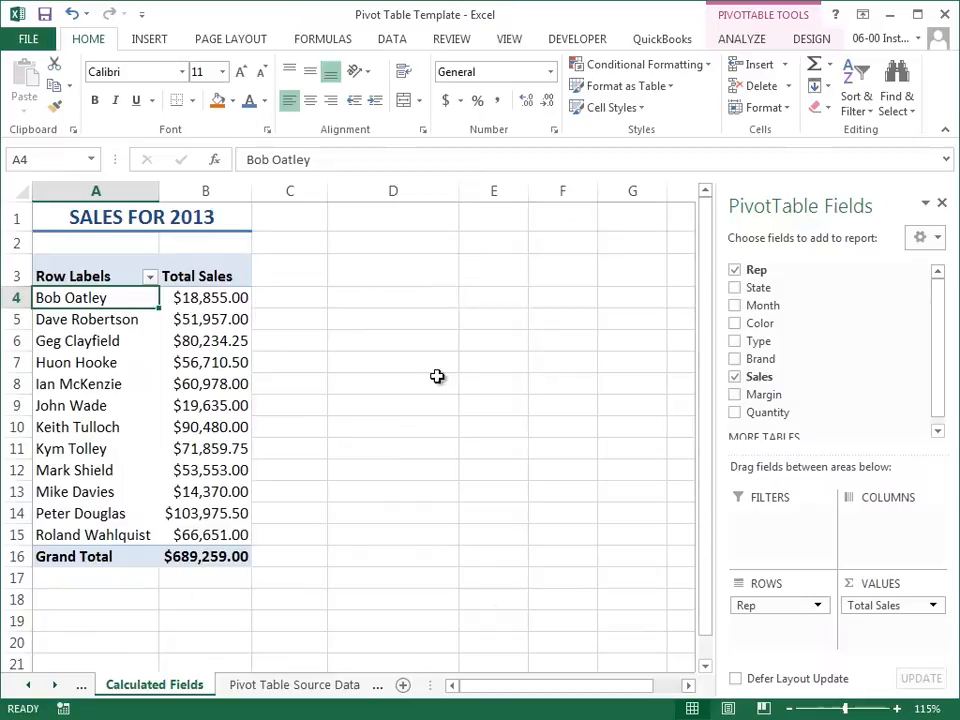
{"action": "left_click", "coordinate": [40, 38]}
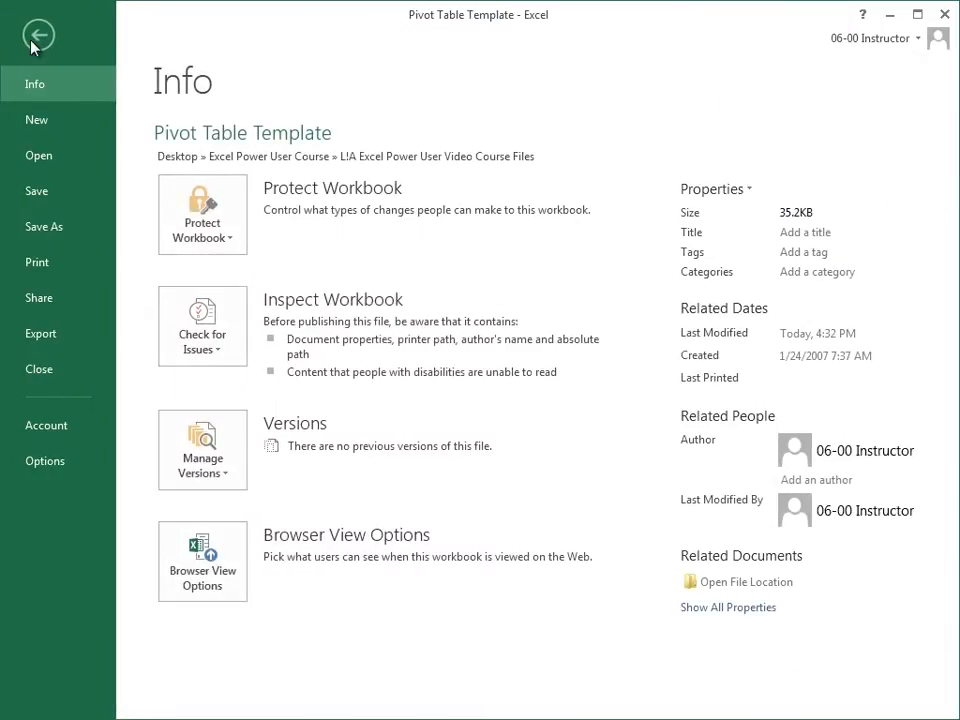
{"action": "left_click", "coordinate": [43, 226]}
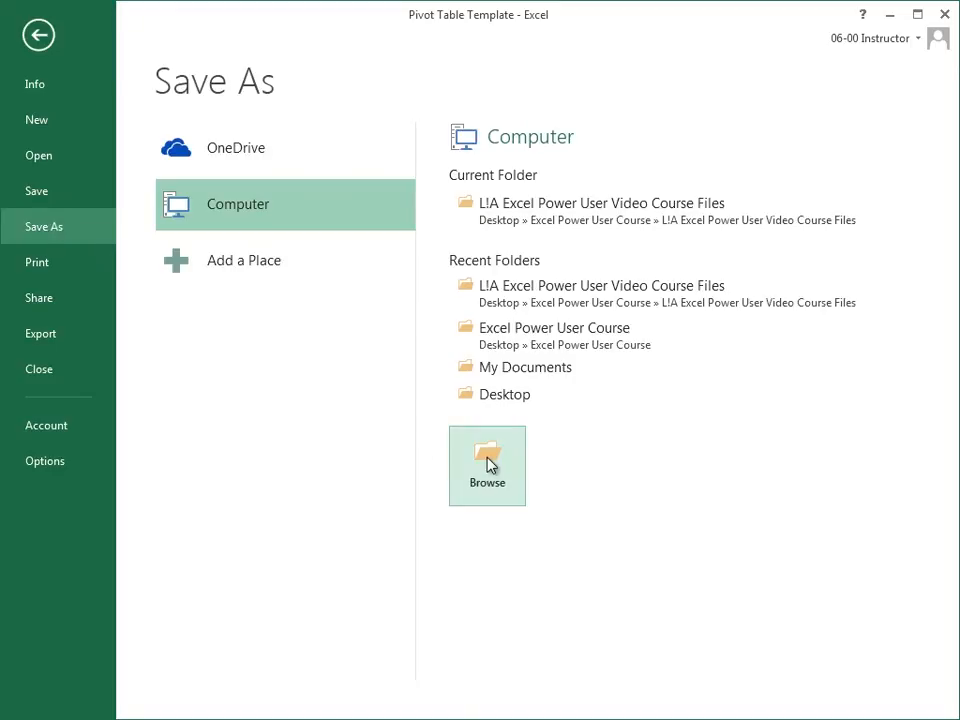
{"action": "left_click", "coordinate": [487, 465]}
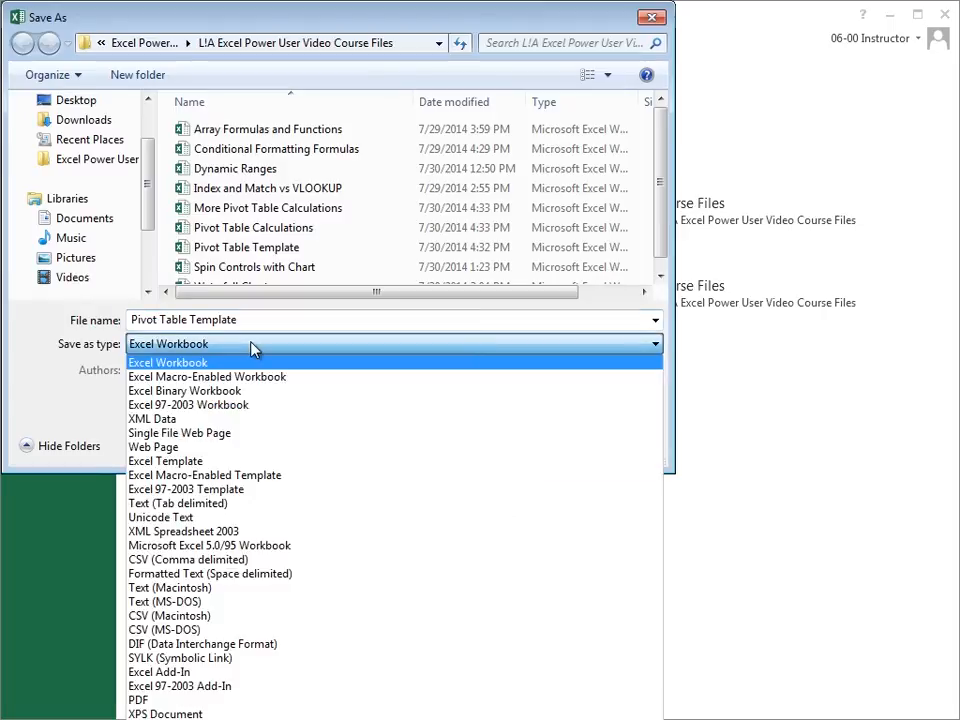
{"action": "left_click", "coordinate": [165, 461]}
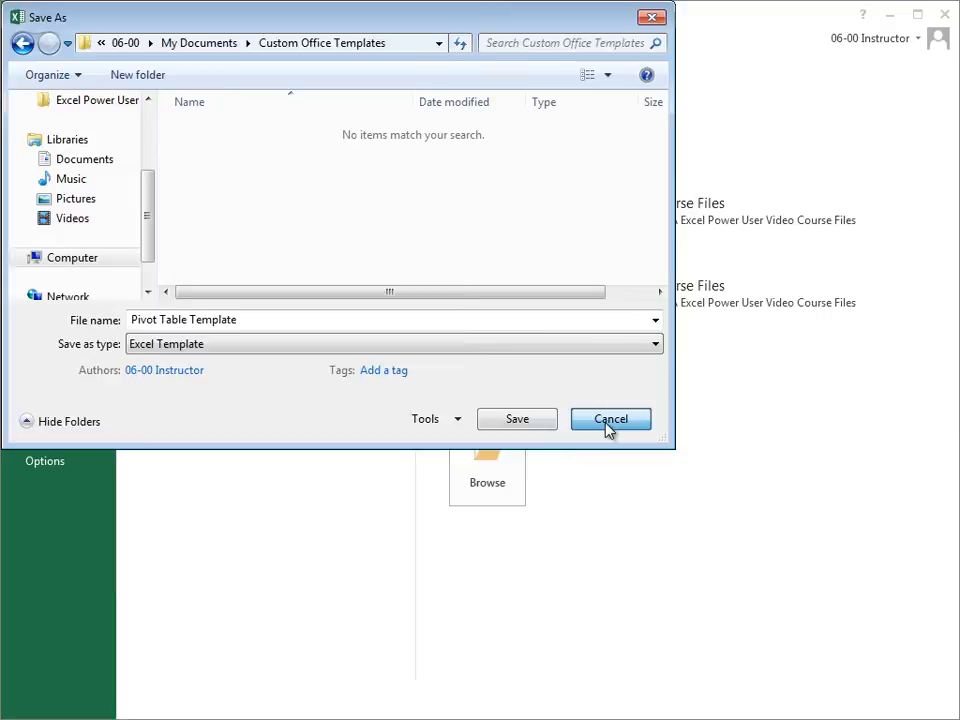
{"action": "left_click", "coordinate": [610, 418]}
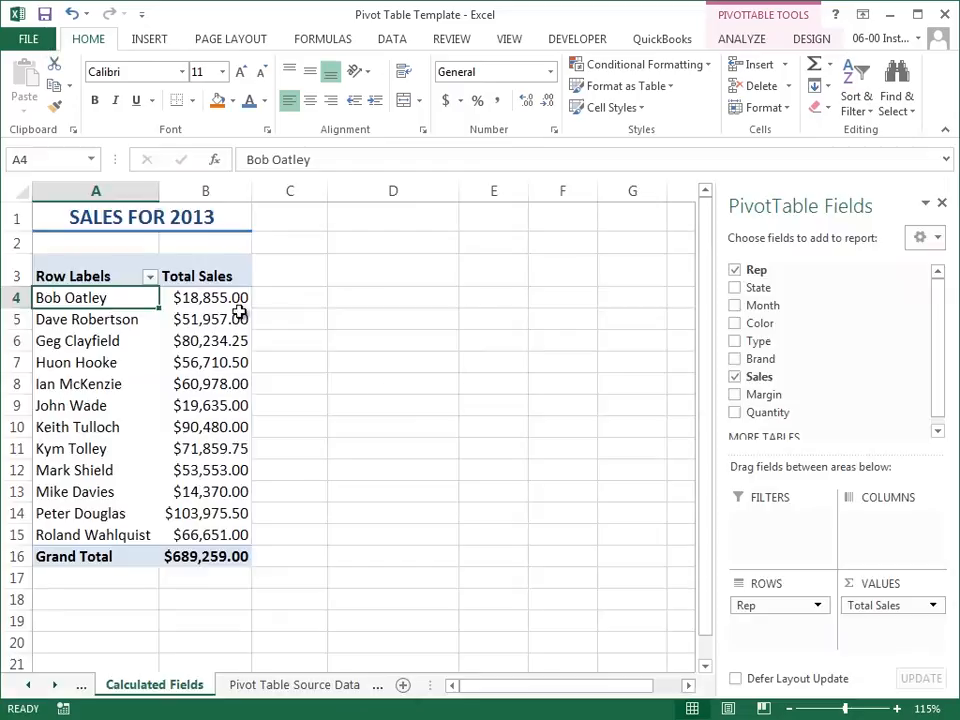
{"action": "mouse_move", "coordinate": [459, 370]}
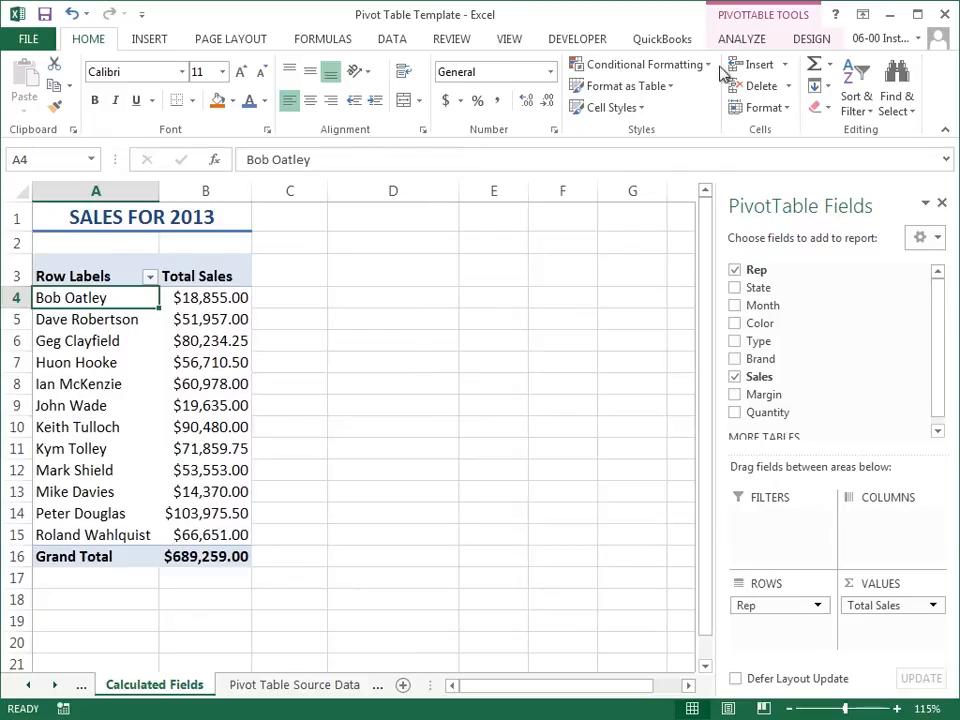
{"action": "left_click", "coordinate": [740, 38]}
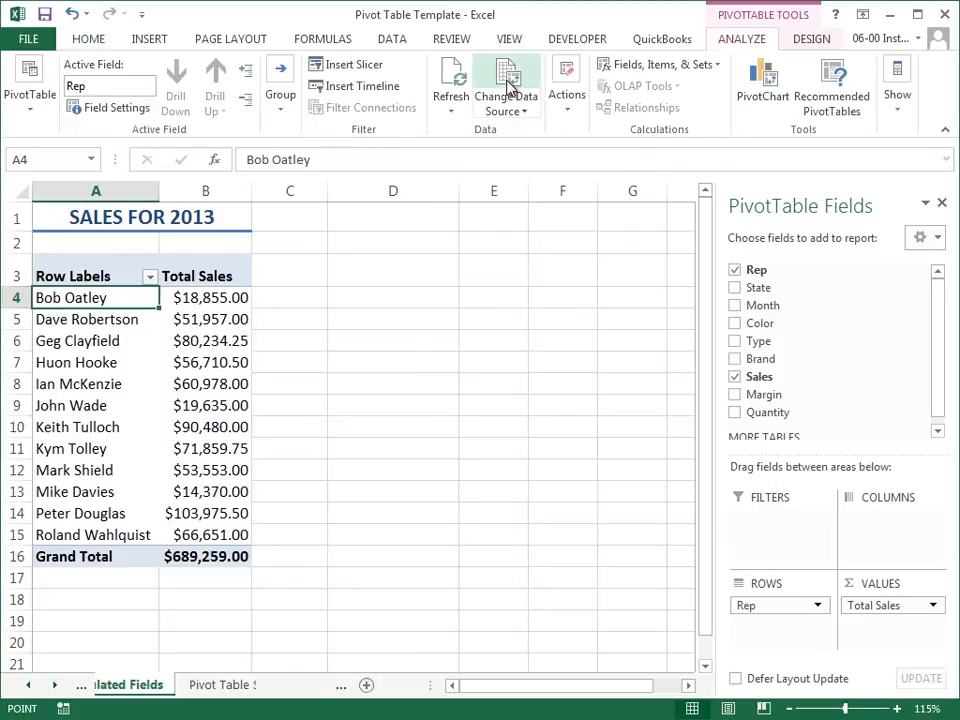
{"action": "left_click", "coordinate": [501, 80]}
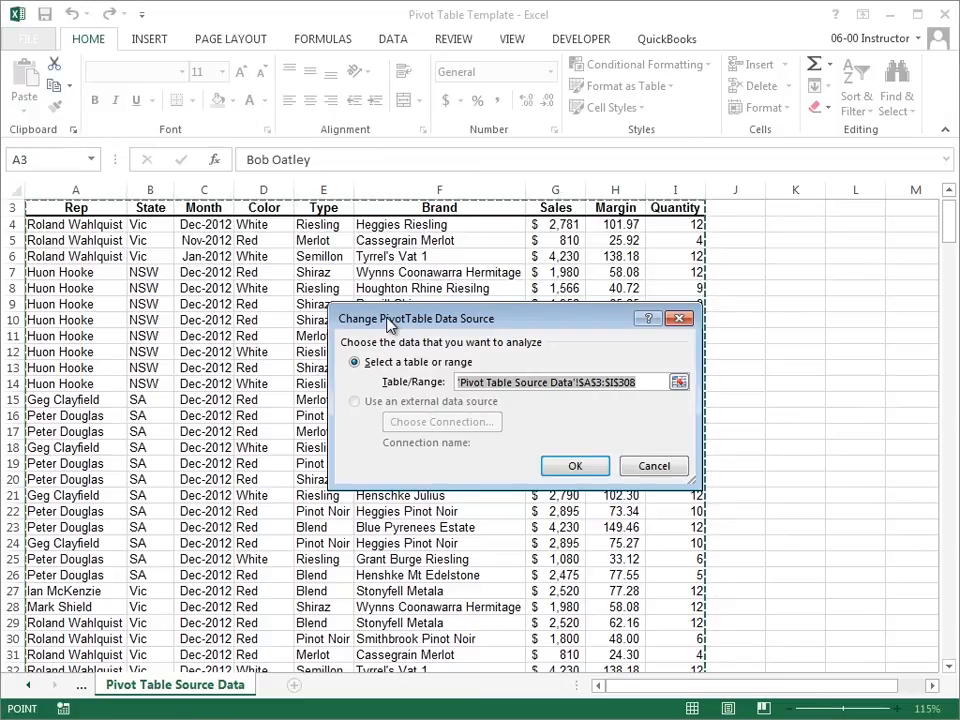
{"action": "left_click", "coordinate": [575, 466]}
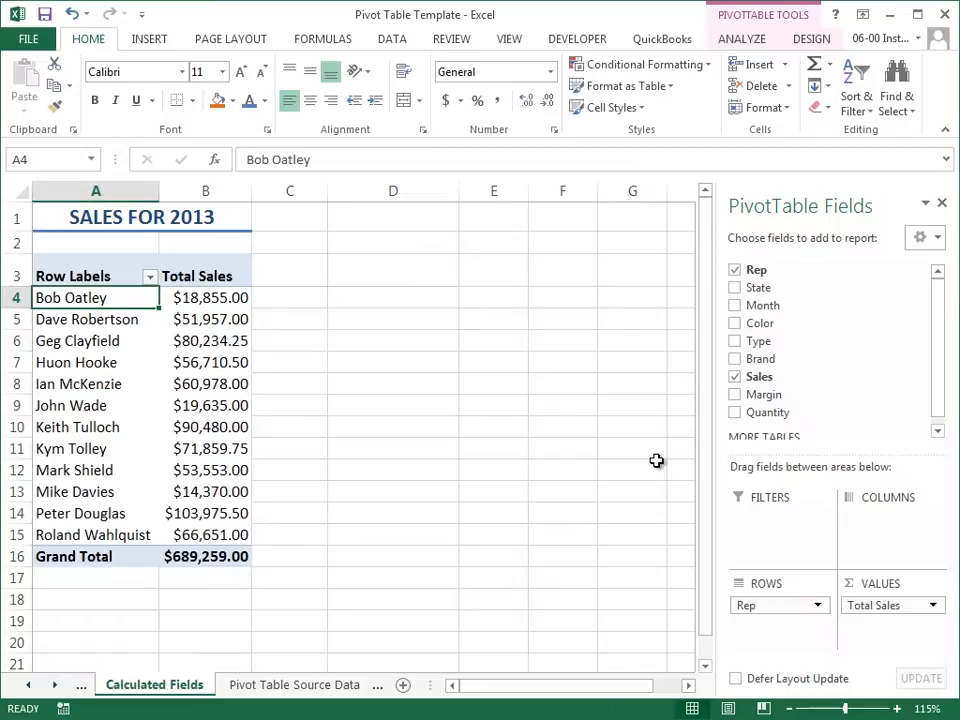
{"action": "mouse_move", "coordinate": [647, 454]}
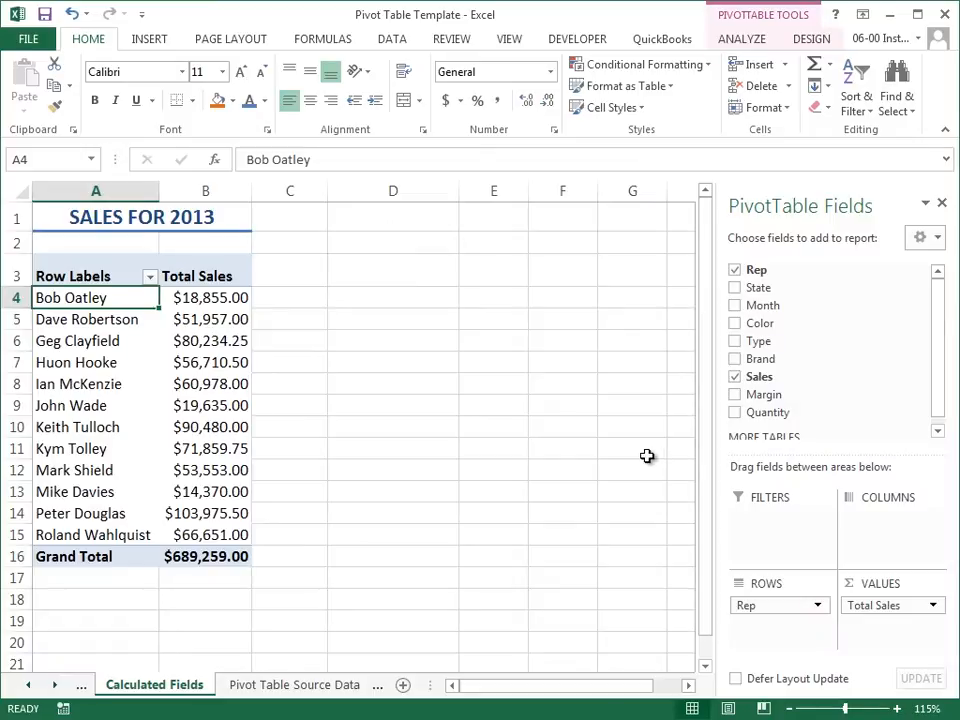
{"action": "left_click", "coordinate": [140, 217]}
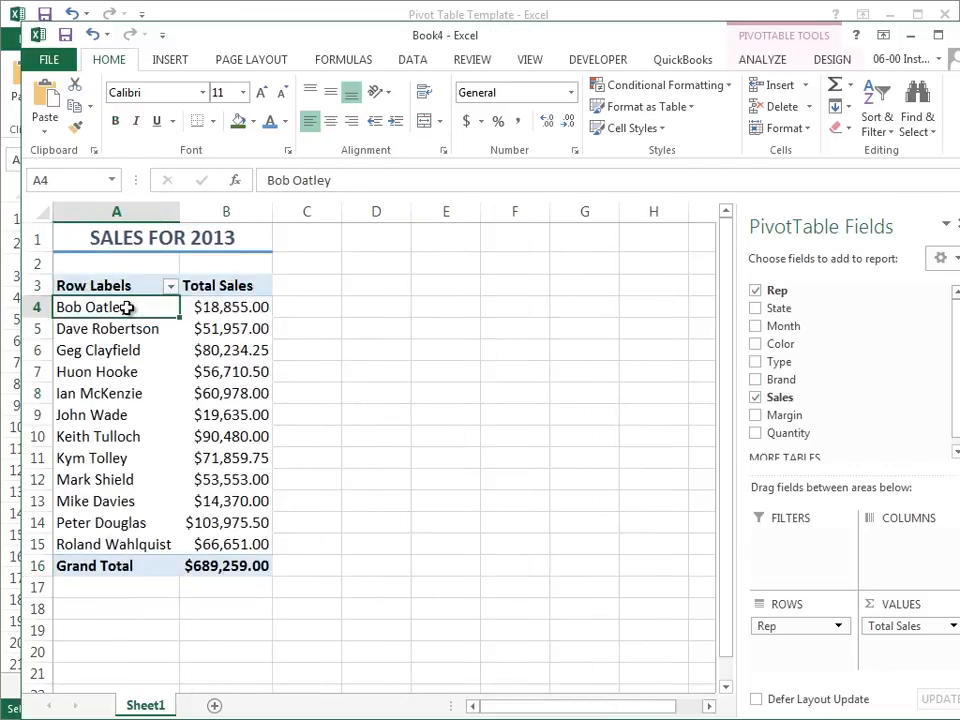
{"action": "mouse_move", "coordinate": [116, 307]}
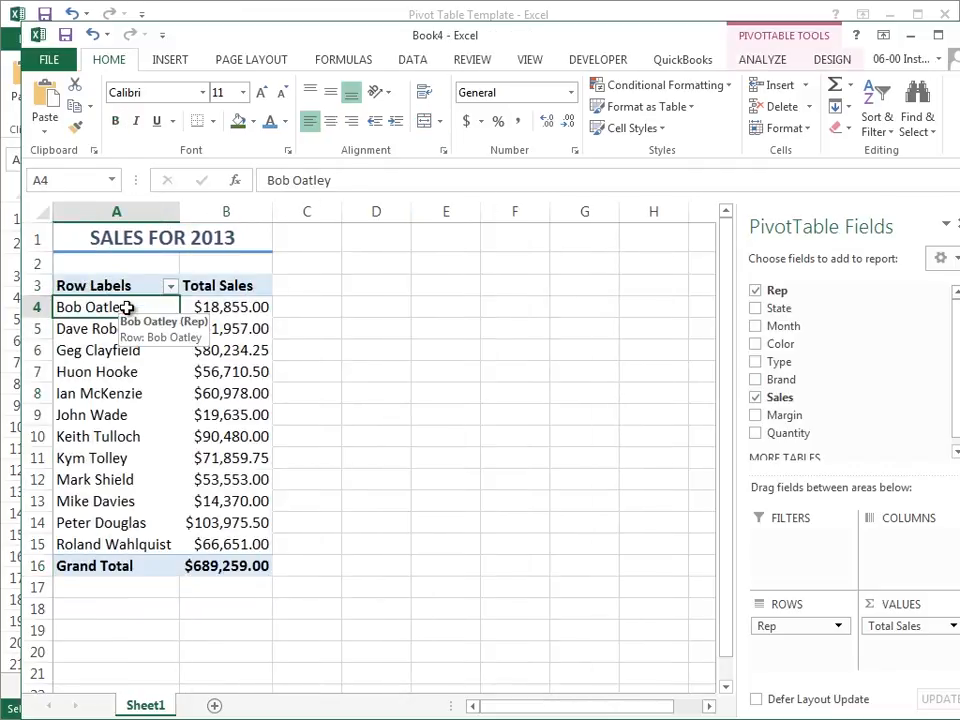
{"action": "mouse_move", "coordinate": [158, 244]}
{"action": "type", "text": "4"}
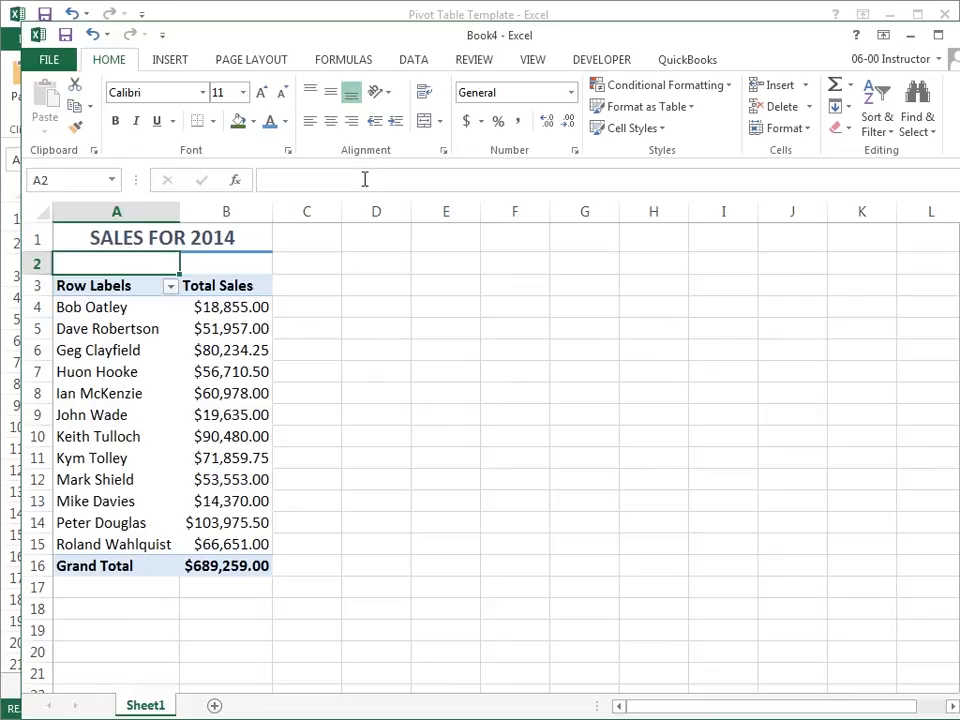
- Check the copied pivot table's data source in Change Data Source, then cancel without changes
{"action": "left_click", "coordinate": [93, 285]}
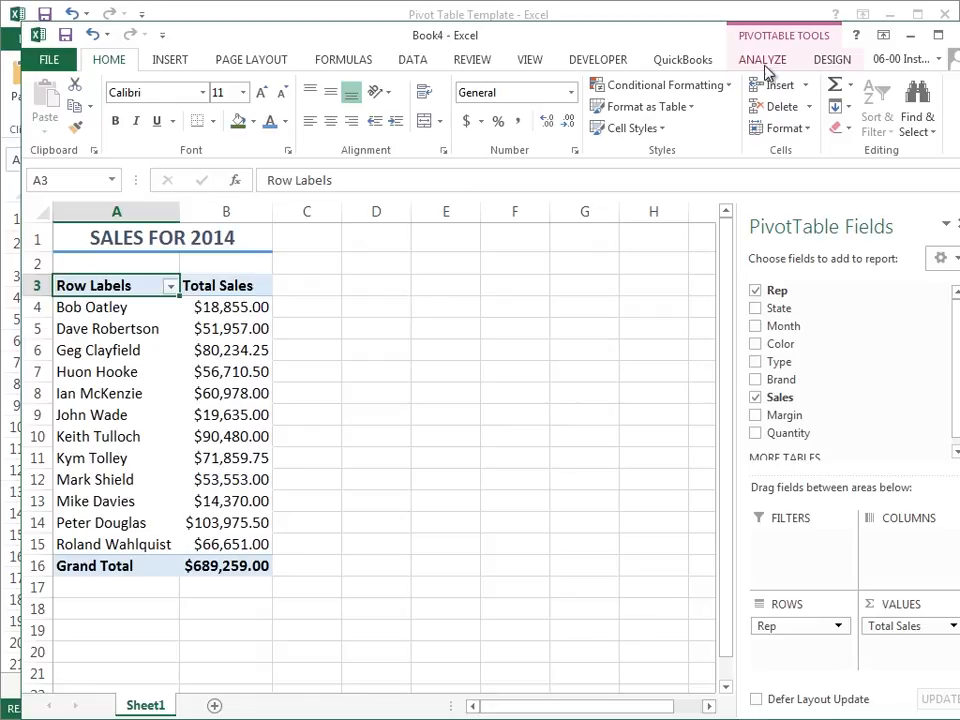
{"action": "left_click", "coordinate": [764, 58]}
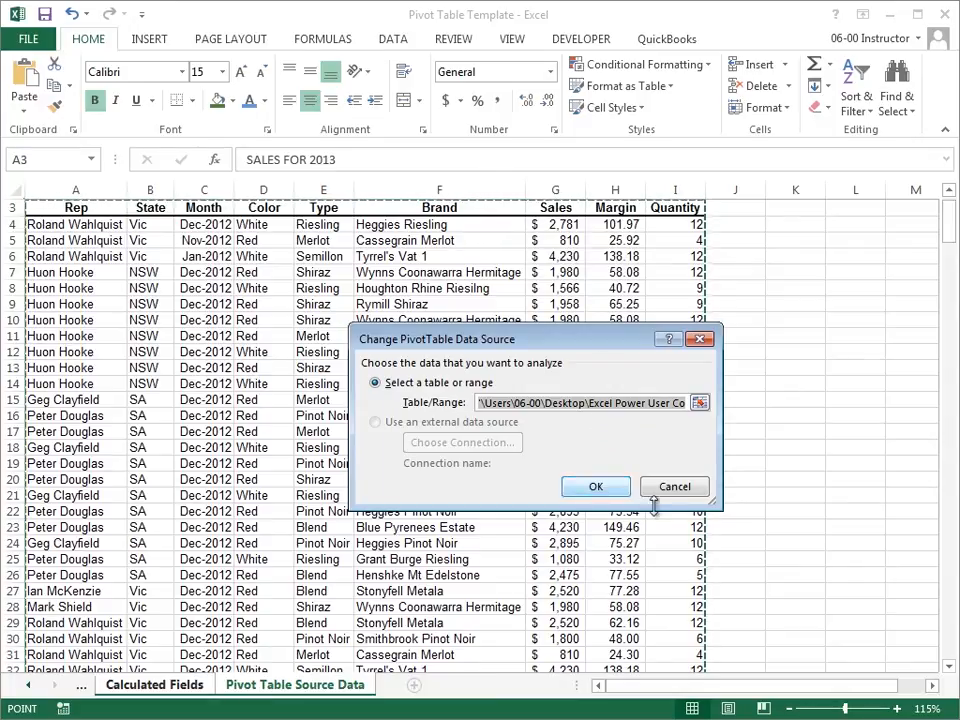
{"action": "left_click", "coordinate": [595, 486]}
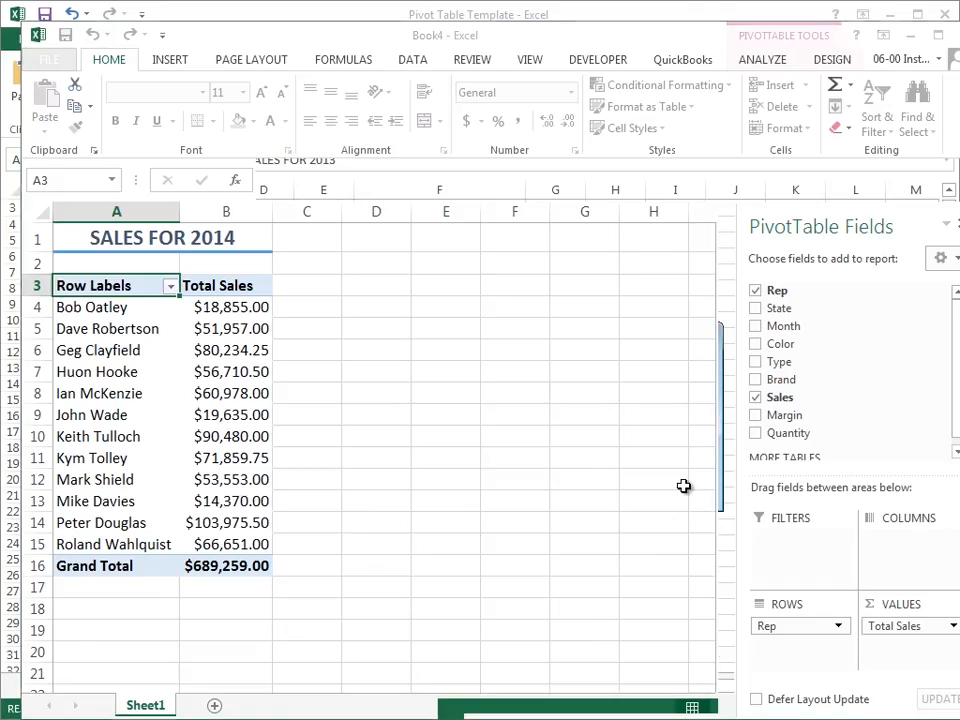